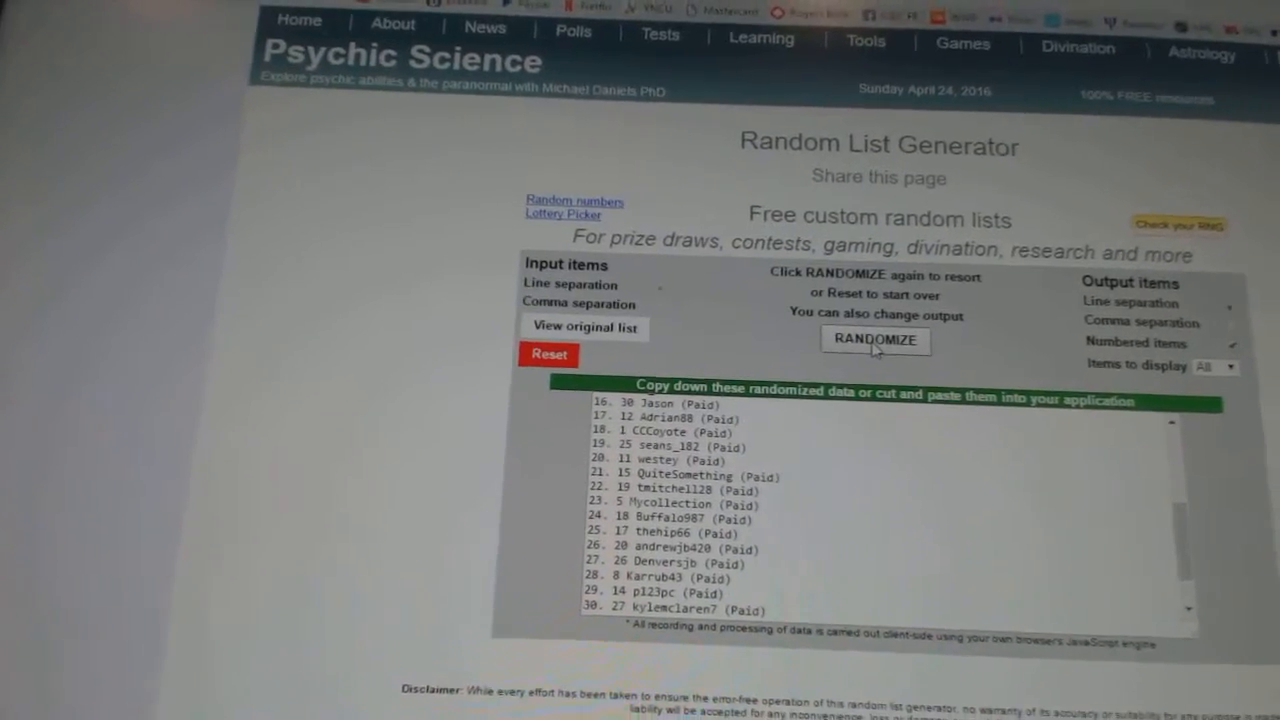
- Randomize the 30 entrant names into a new numbered draft order
{"action": "left_click", "coordinate": [876, 340]}
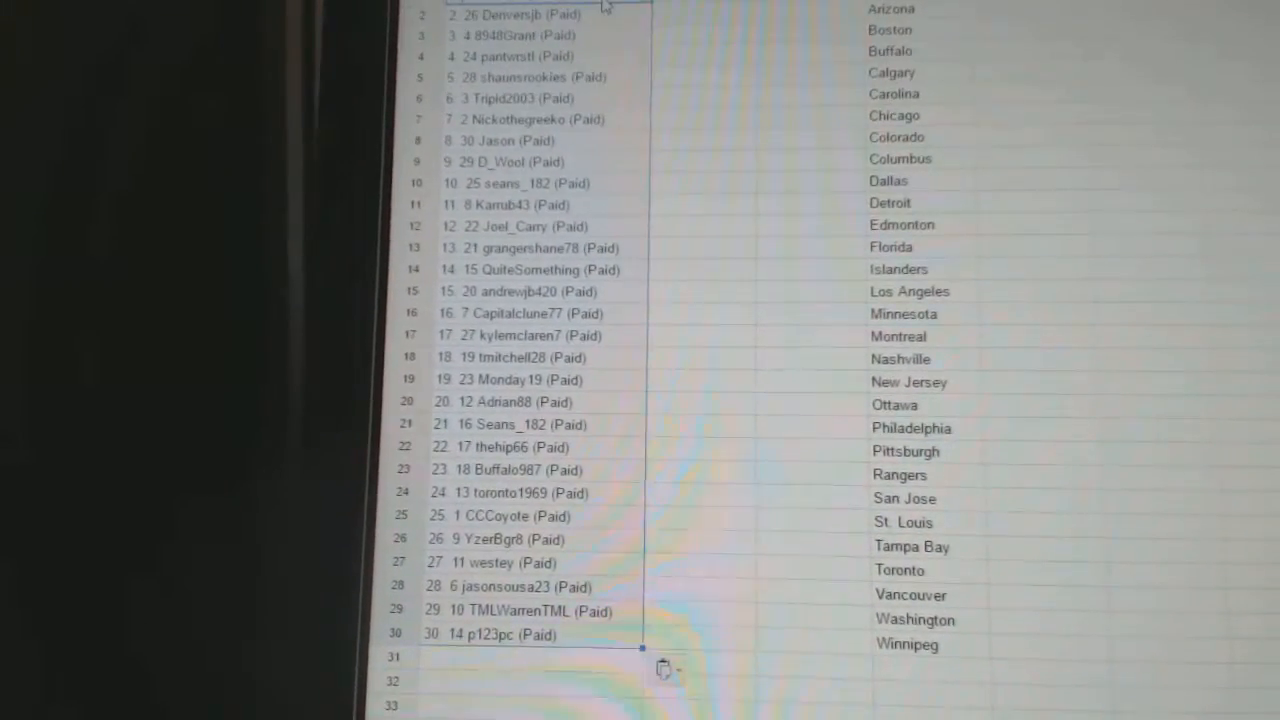
{"action": "scroll", "scroll_direction": "down", "scroll_amount": 3}
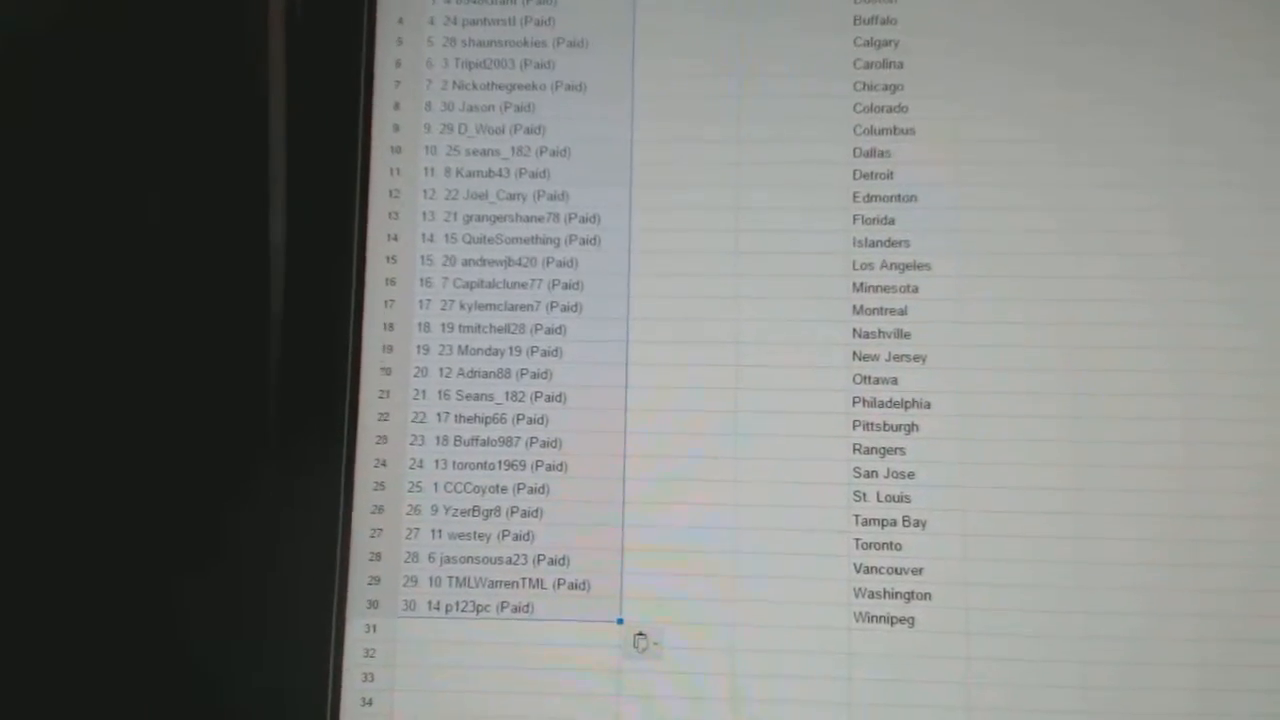
{"action": "scroll", "scroll_direction": "down", "scroll_amount": 3}
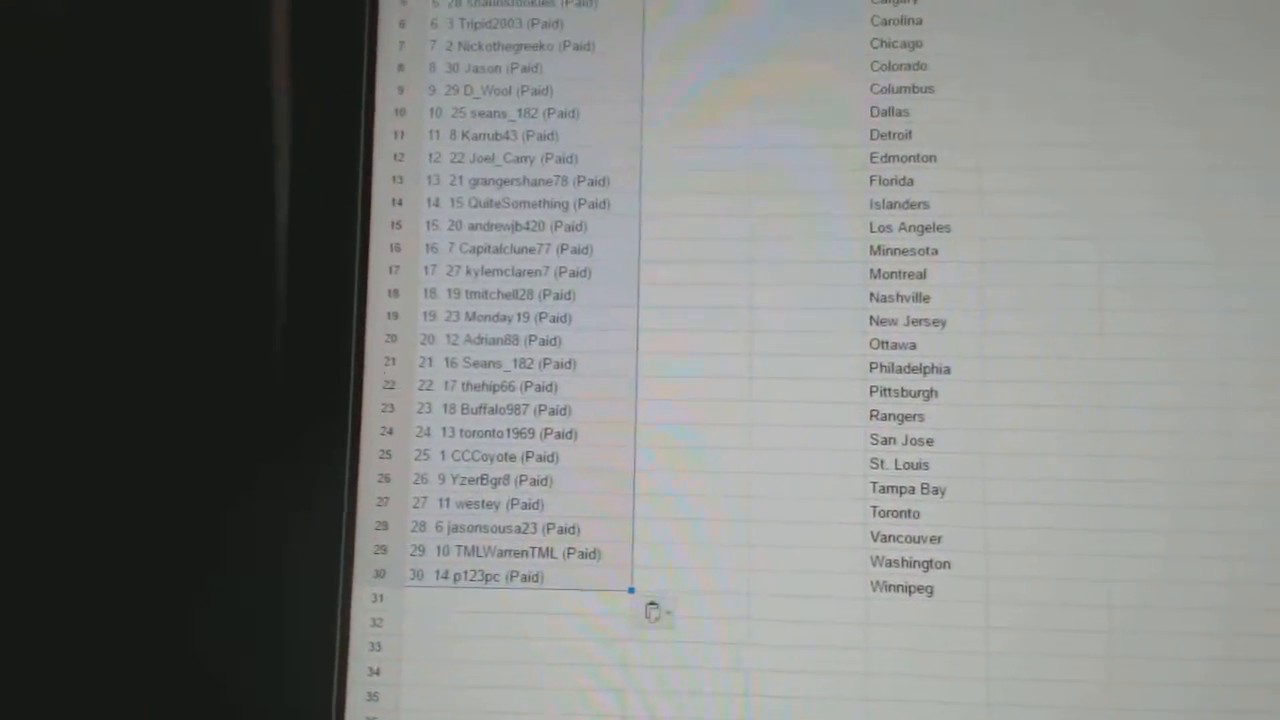
{"action": "scroll", "scroll_direction": "up", "scroll_amount": 3}
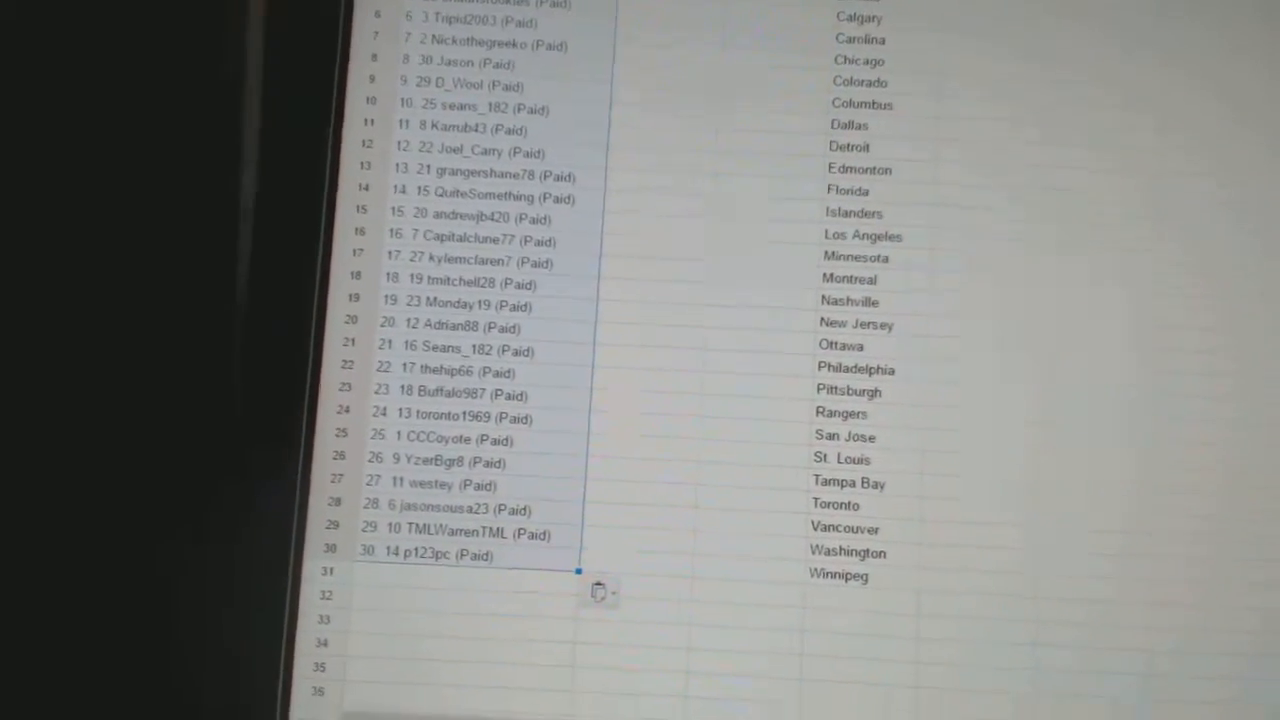
{"action": "scroll", "scroll_direction": "down", "scroll_amount": 3}
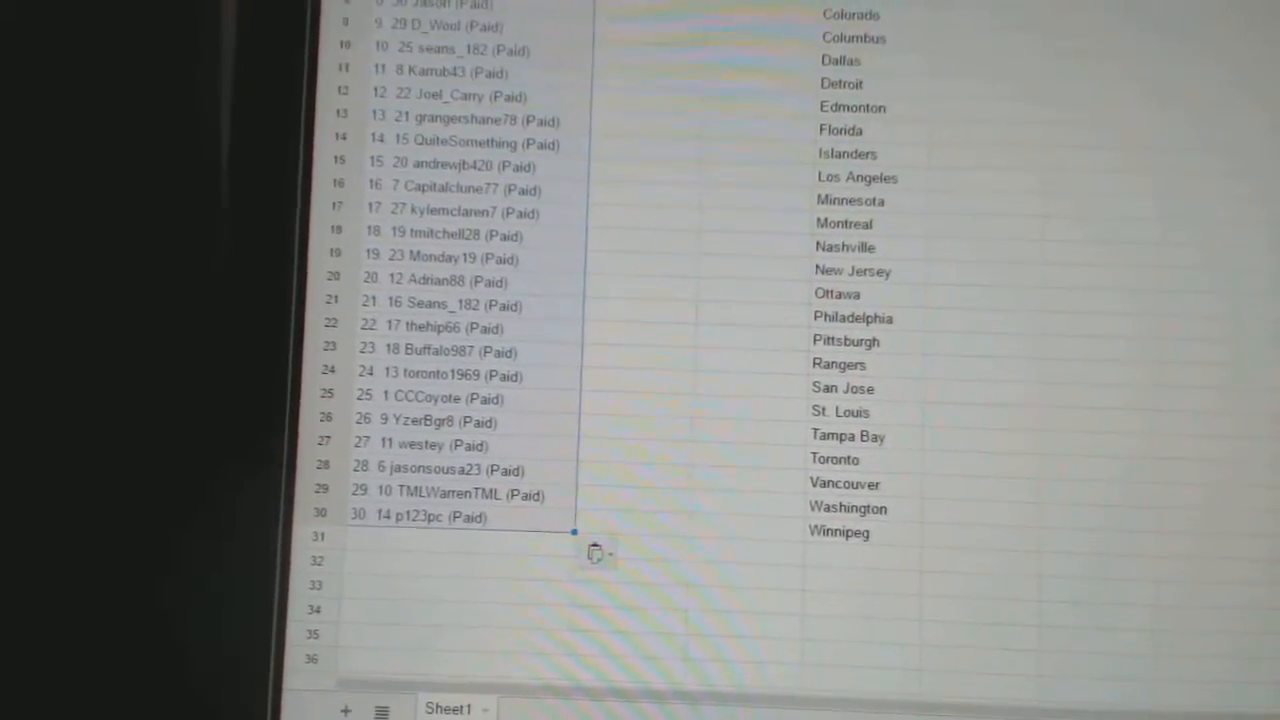
{"action": "scroll", "scroll_direction": "up", "scroll_amount": 3}
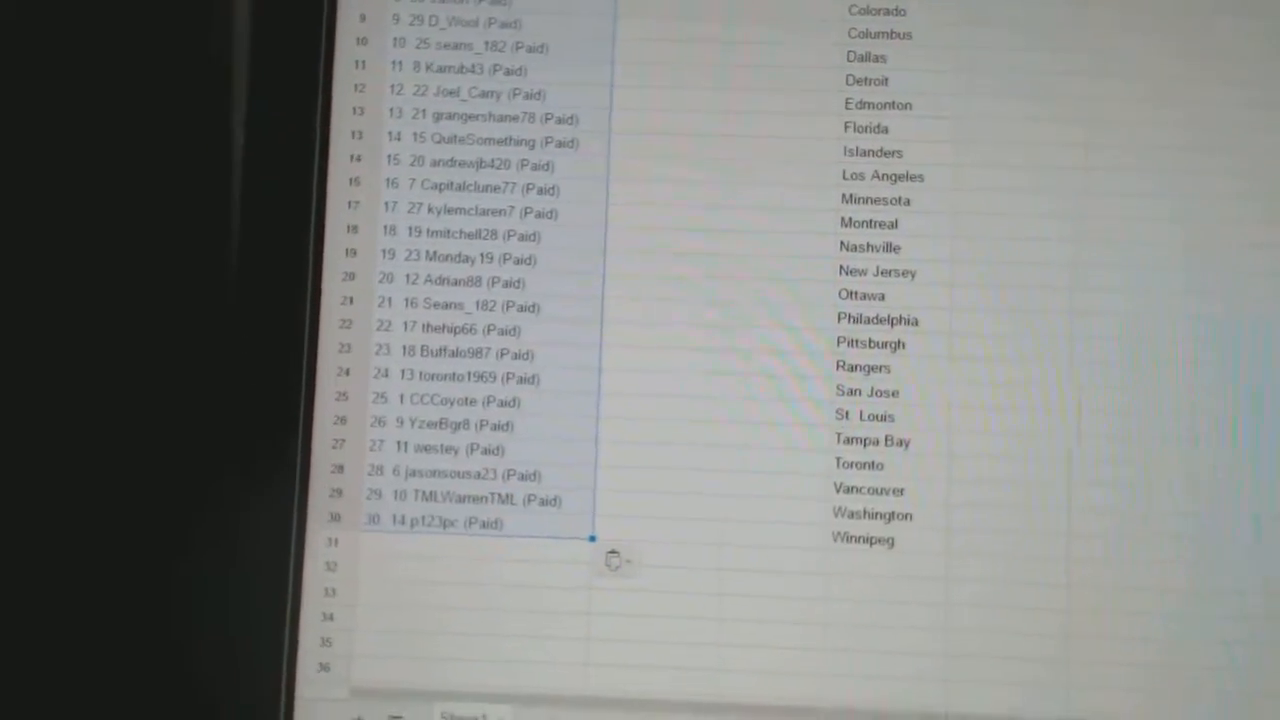
{"action": "scroll", "scroll_direction": "up", "scroll_amount": 3}
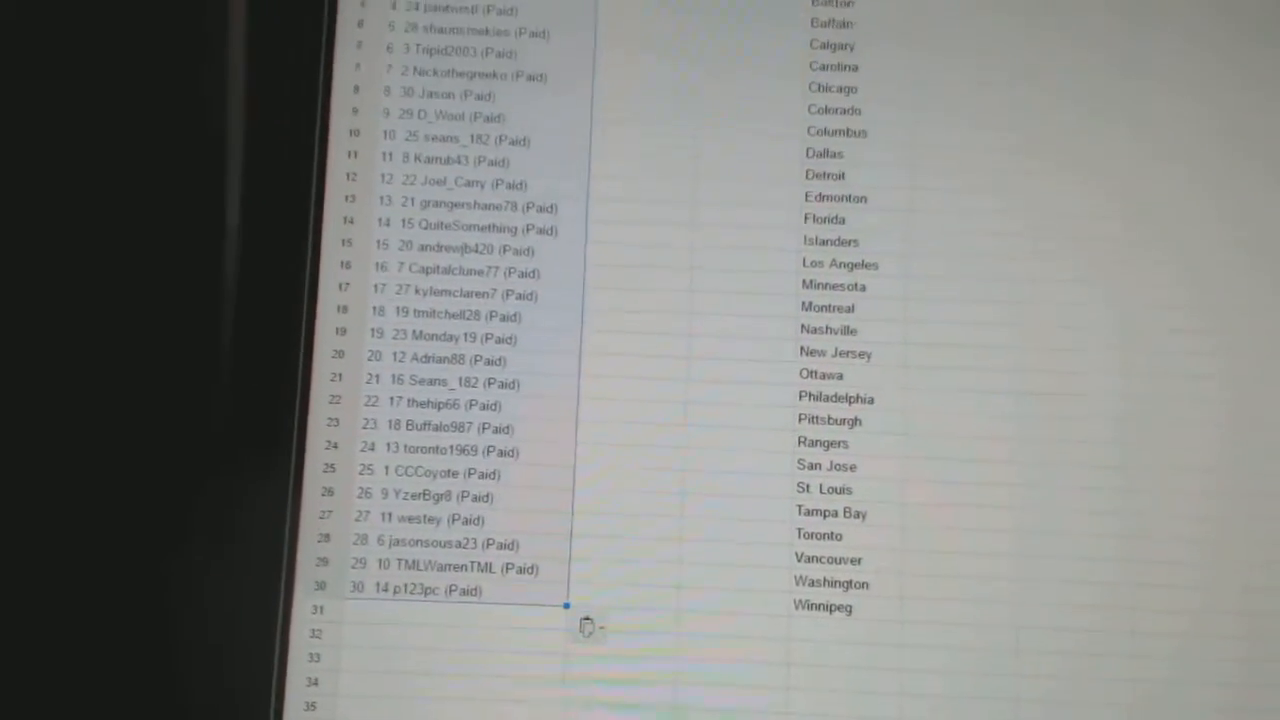